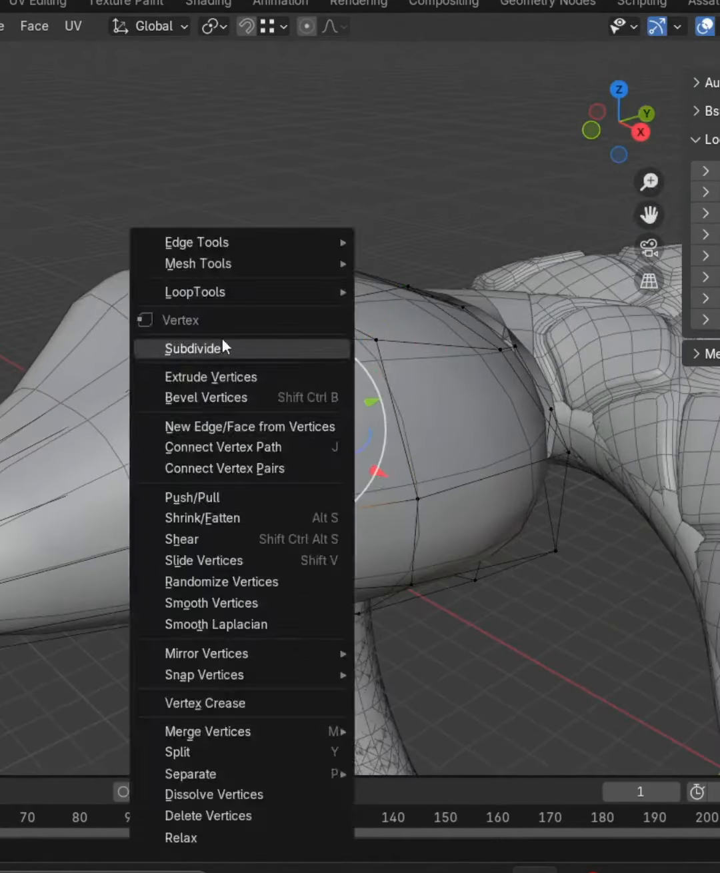
Step: Subdivide the selected edges on the creature's shoulder mesh from the Vertex context menu
left_click(194, 348)
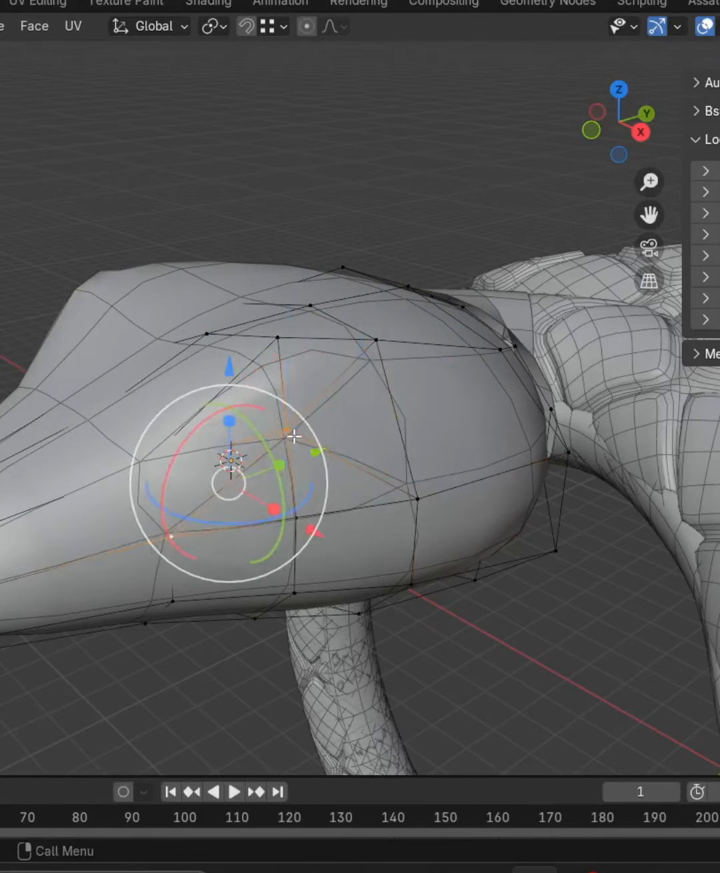